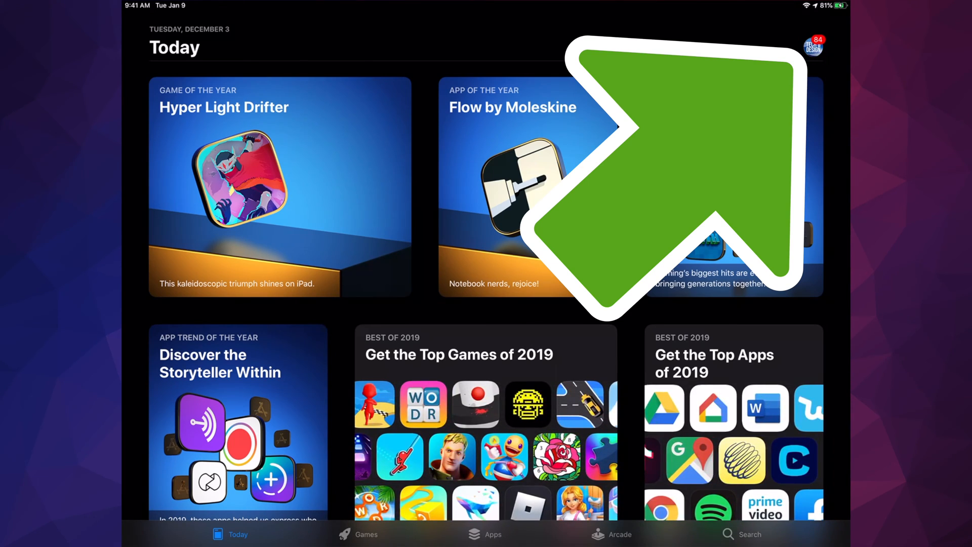
Step: Switch from the Today page to the Search page with its suggested apps
scroll("left", 3)
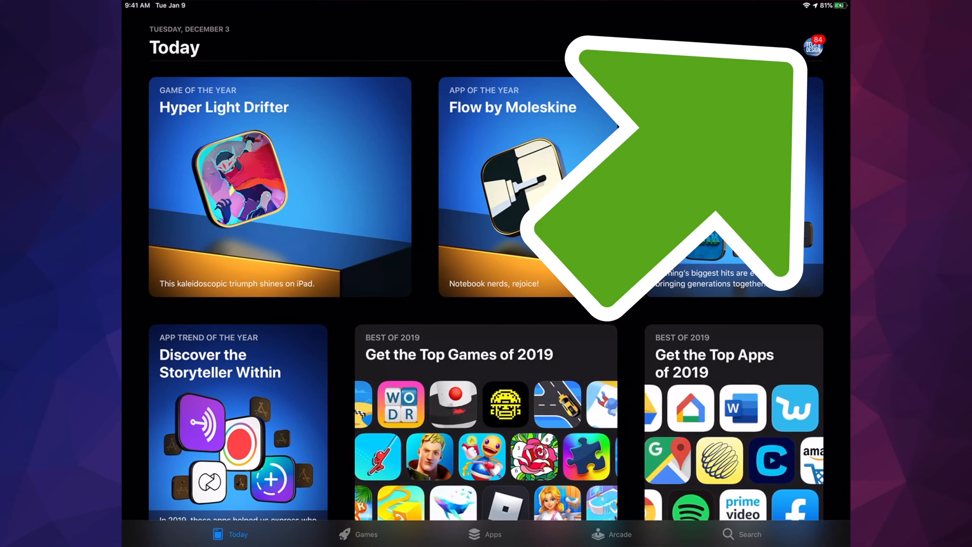
left_click(813, 45)
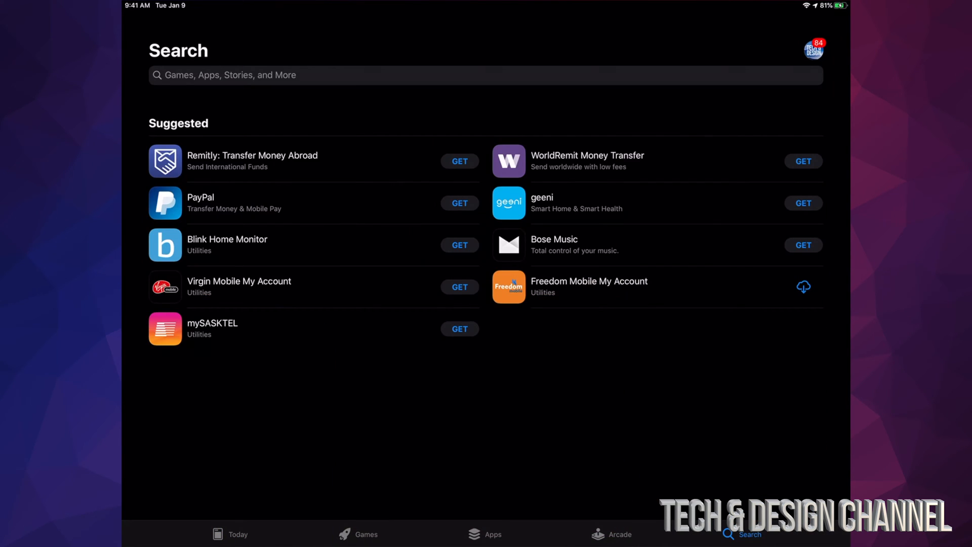
Step: Search 'Google', start the Google Earth update, and return to Today
type("Google earth")
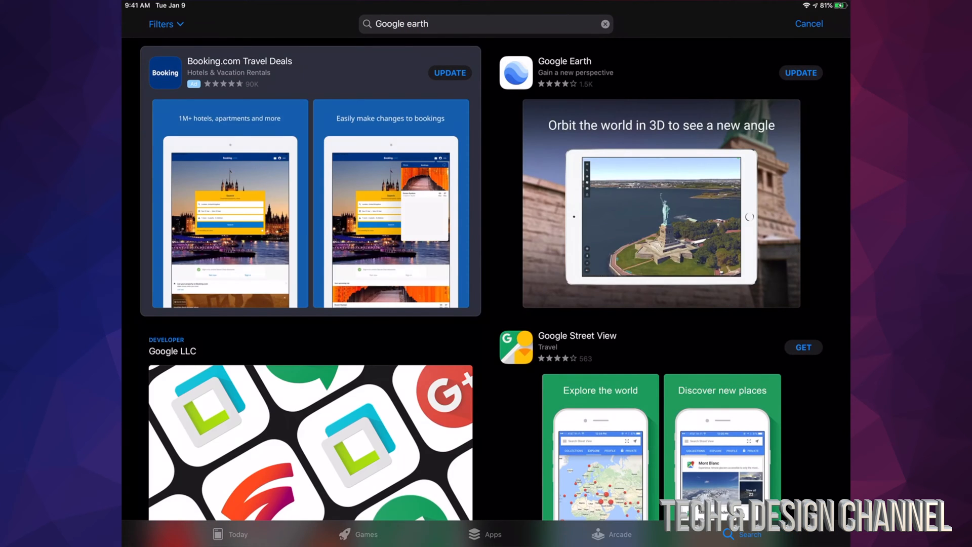
left_click(564, 61)
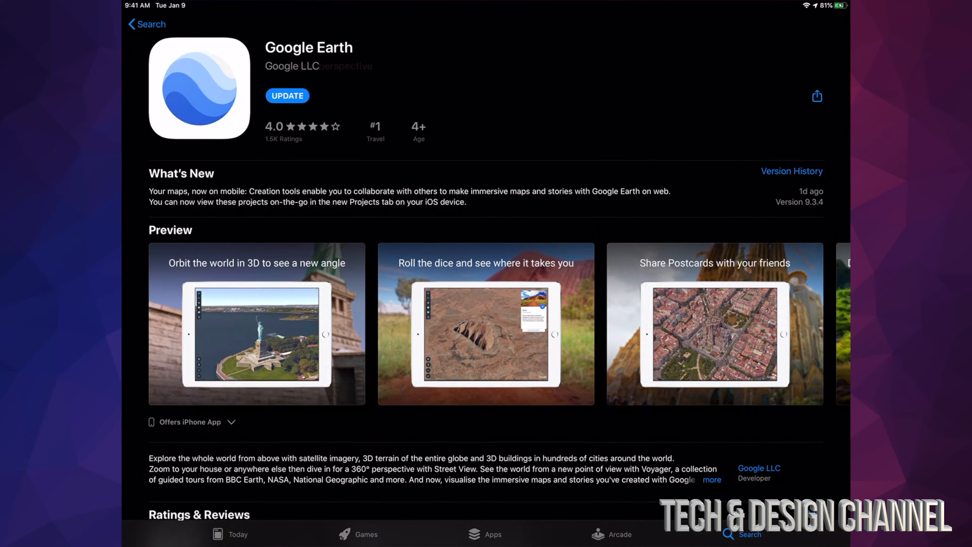
left_click(287, 96)
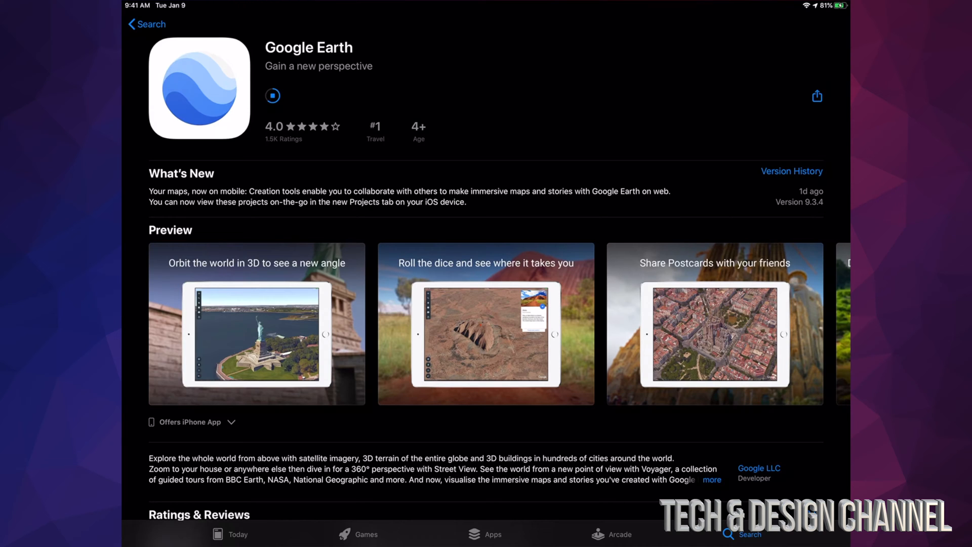
left_click(147, 25)
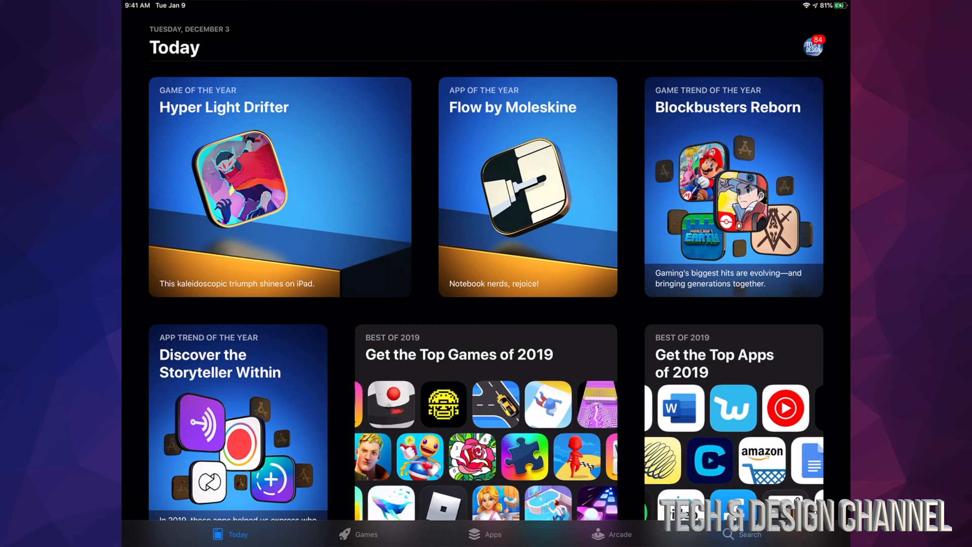
Step: From the account sheet, update Cinemagraph Pro, then run Update All
left_click(812, 46)
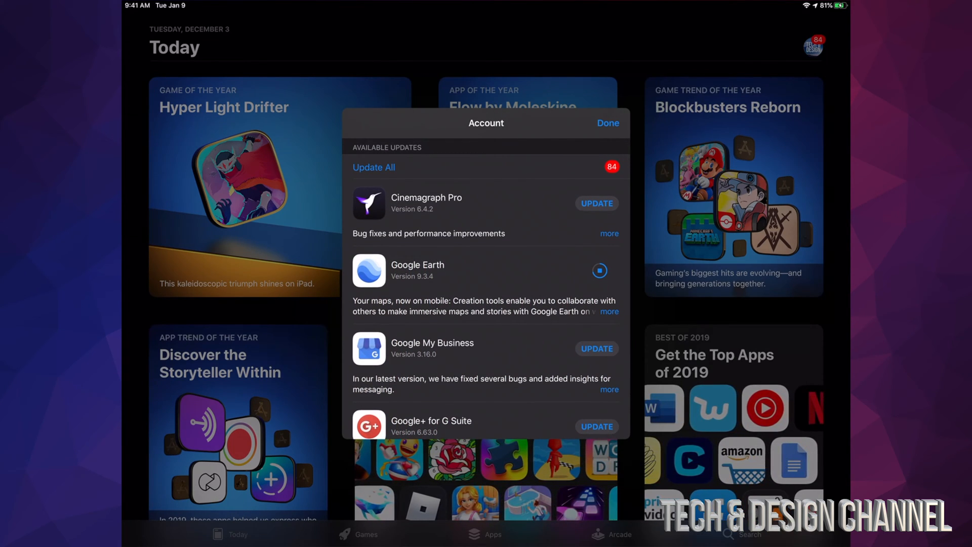
left_click(596, 202)
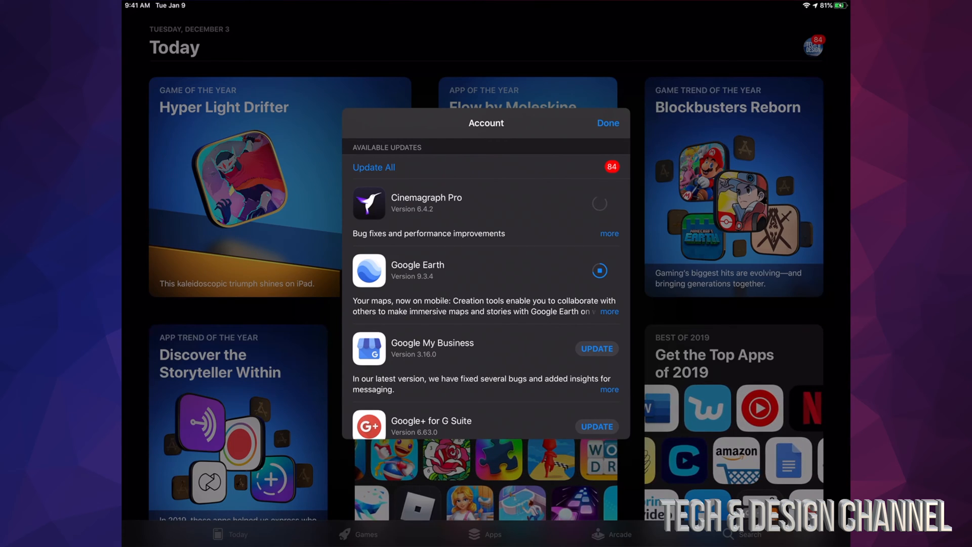
scroll("down", 3)
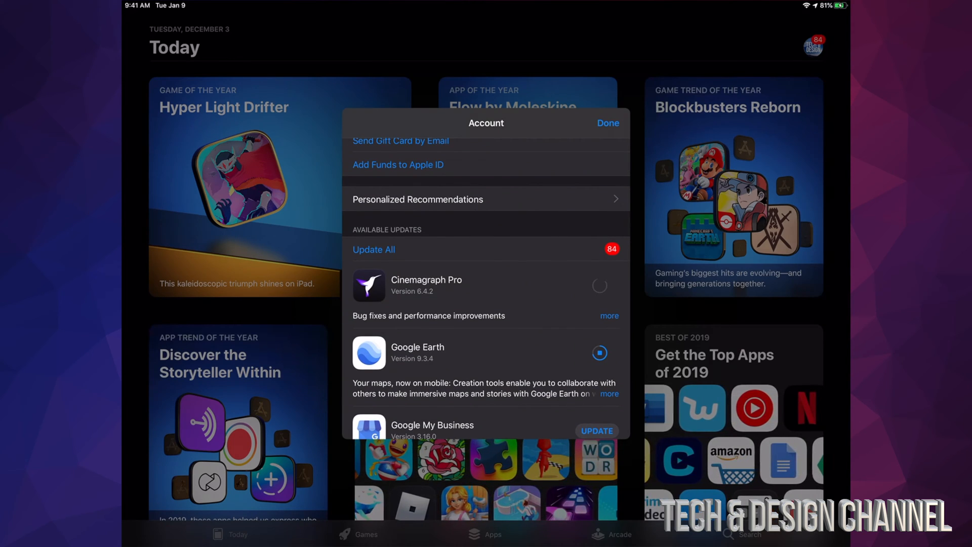
left_click(373, 249)
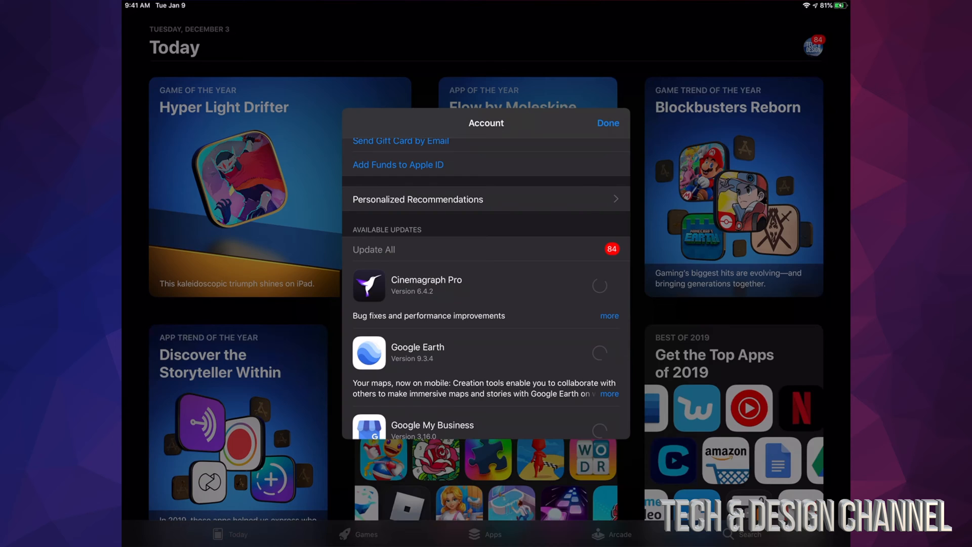
scroll("down", 3)
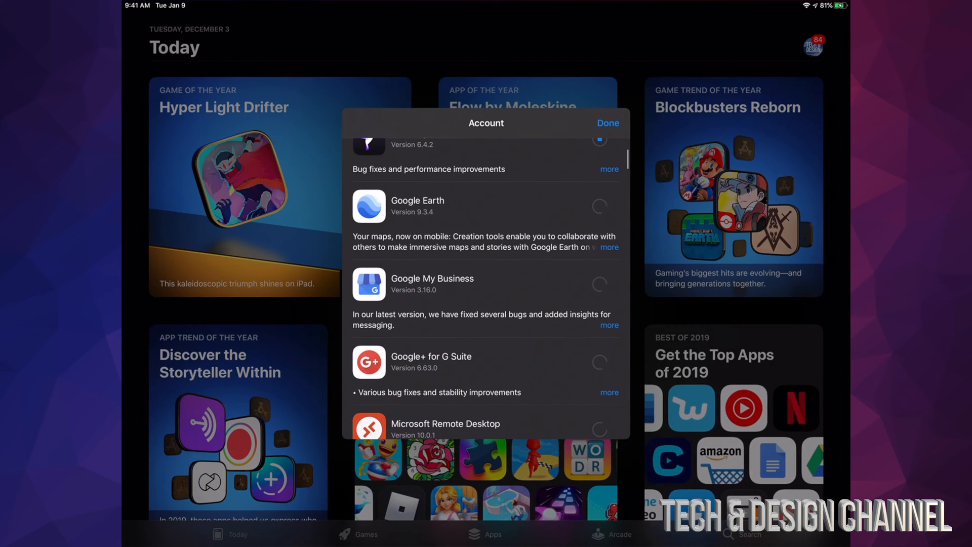
scroll("down", 3)
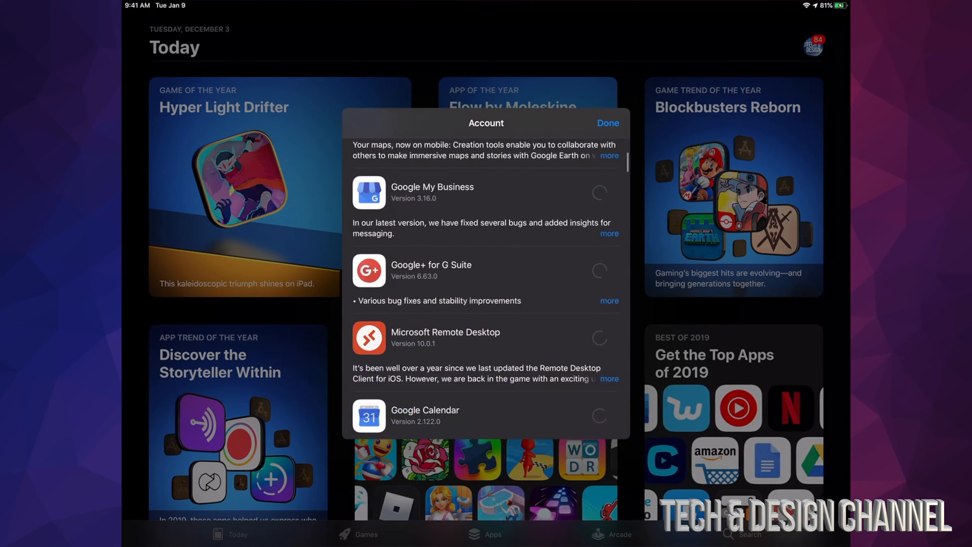
scroll("down", 3)
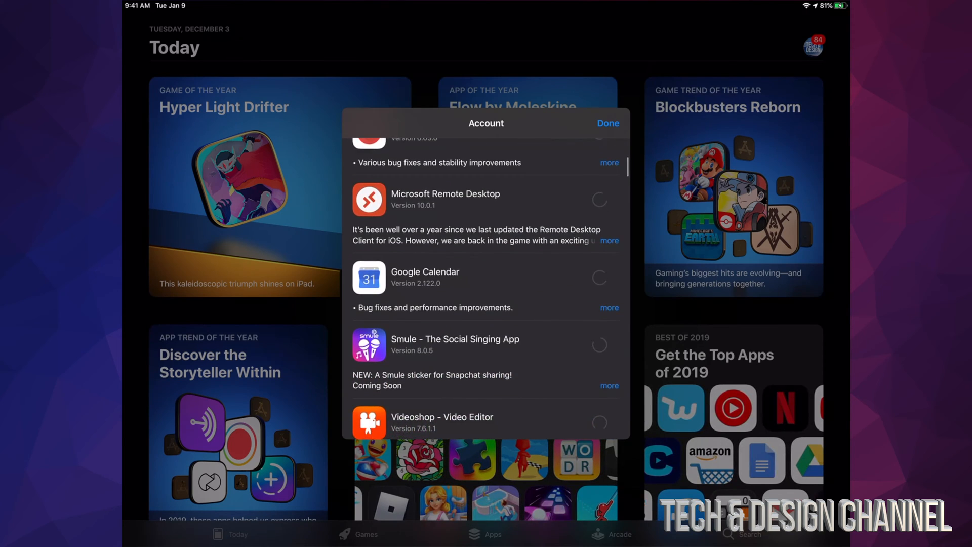
scroll("down", 3)
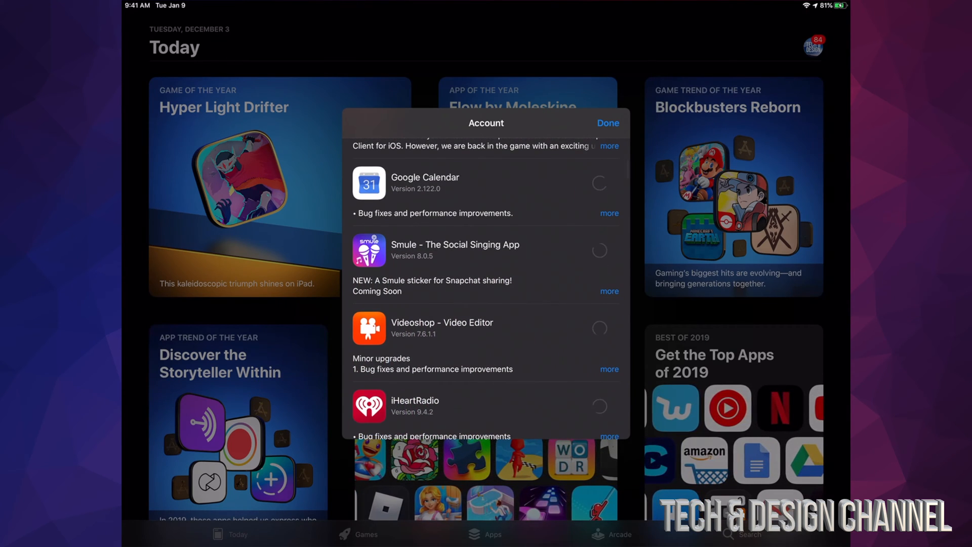
scroll("down", 3)
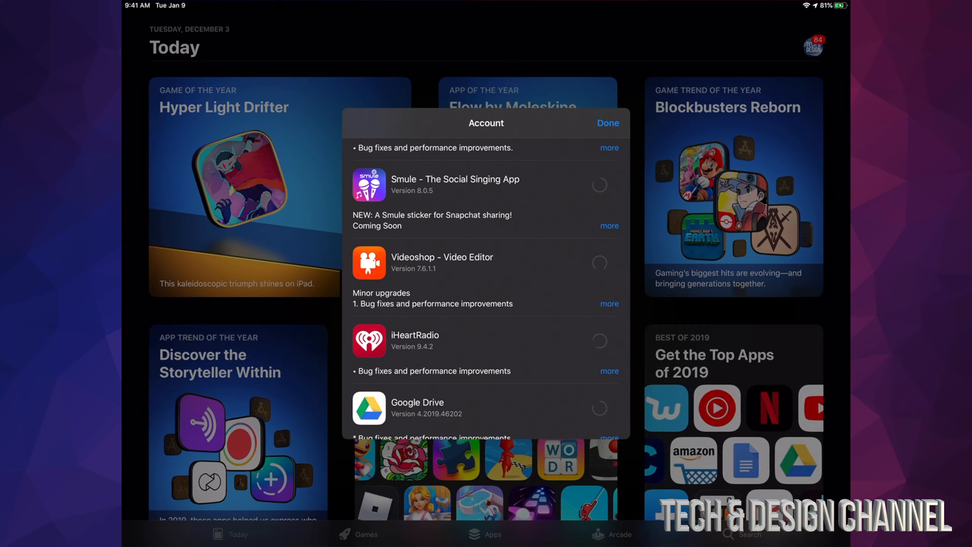
scroll("down", 3)
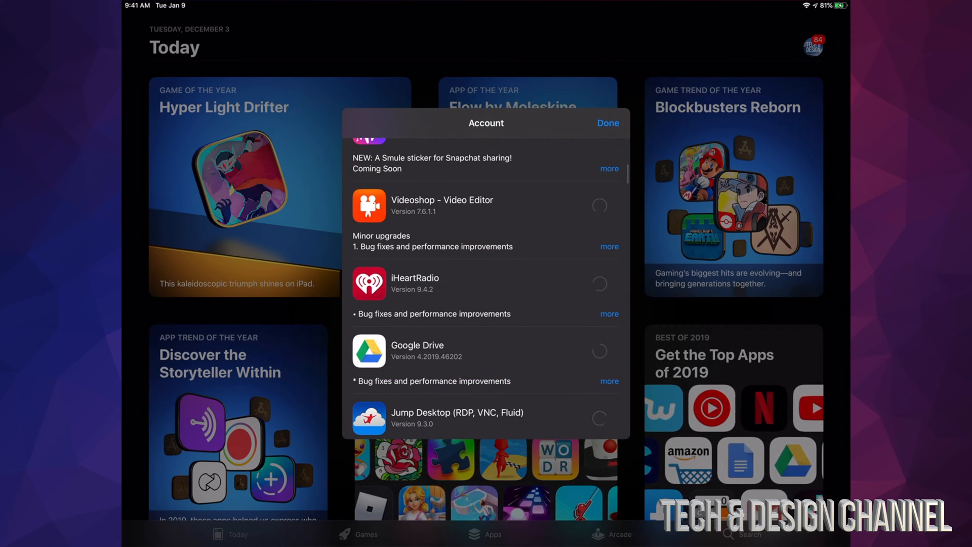
scroll("down", 3)
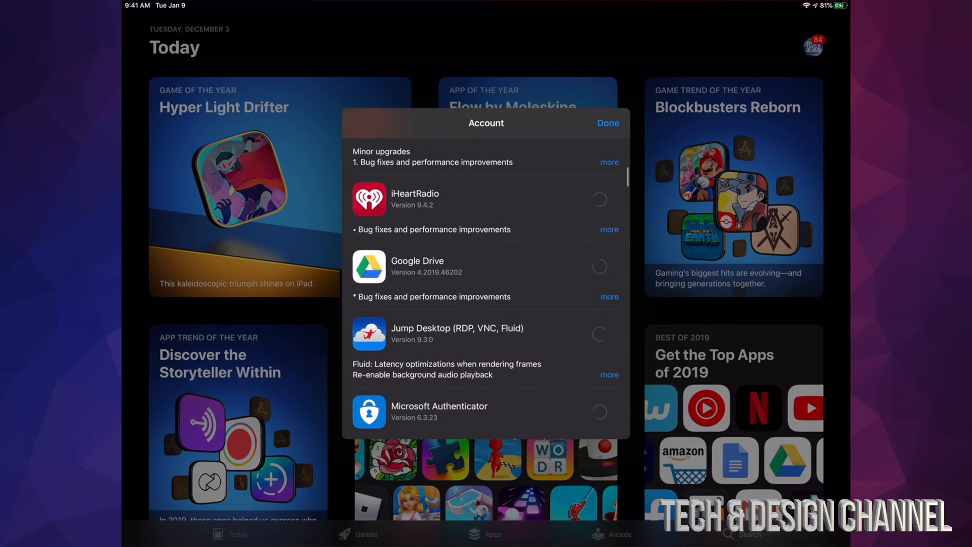
scroll("down", 3)
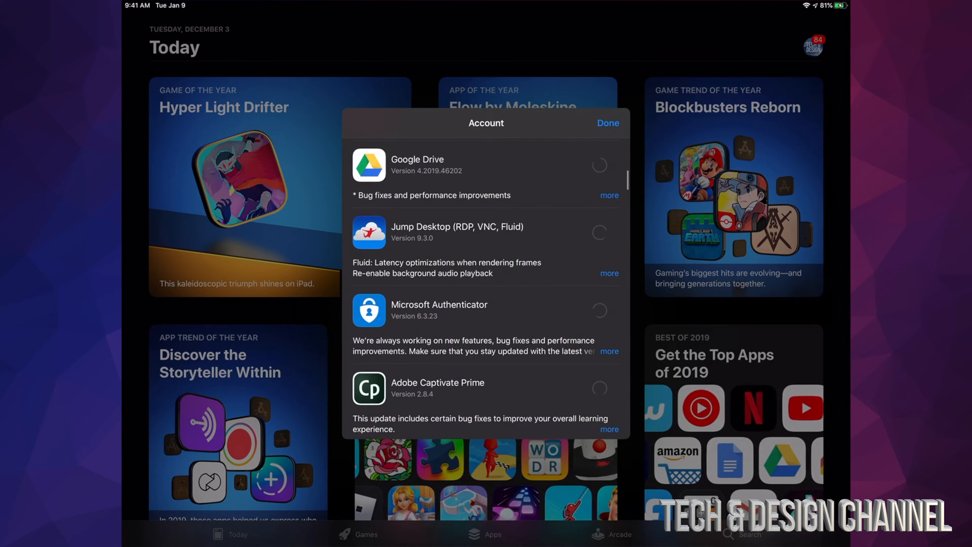
scroll("down", 3)
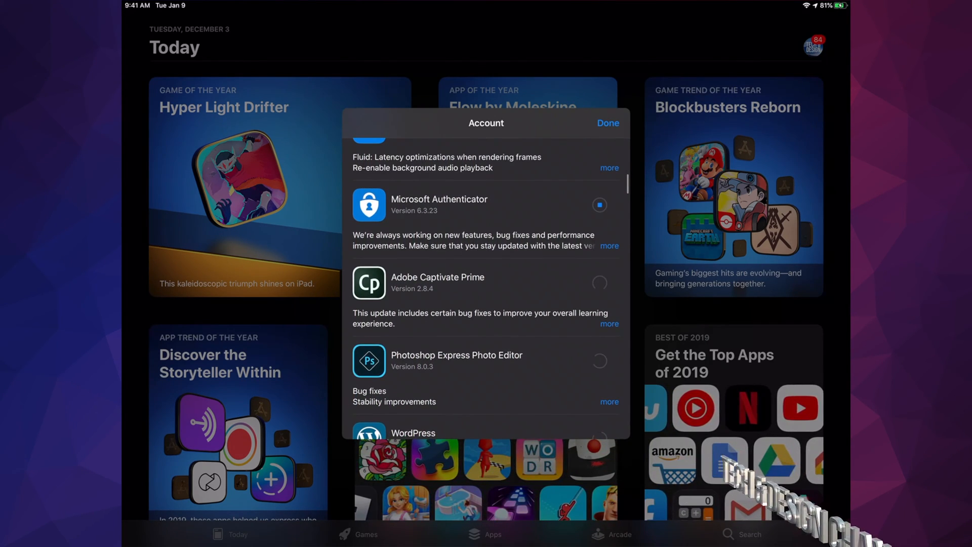
scroll("down", 3)
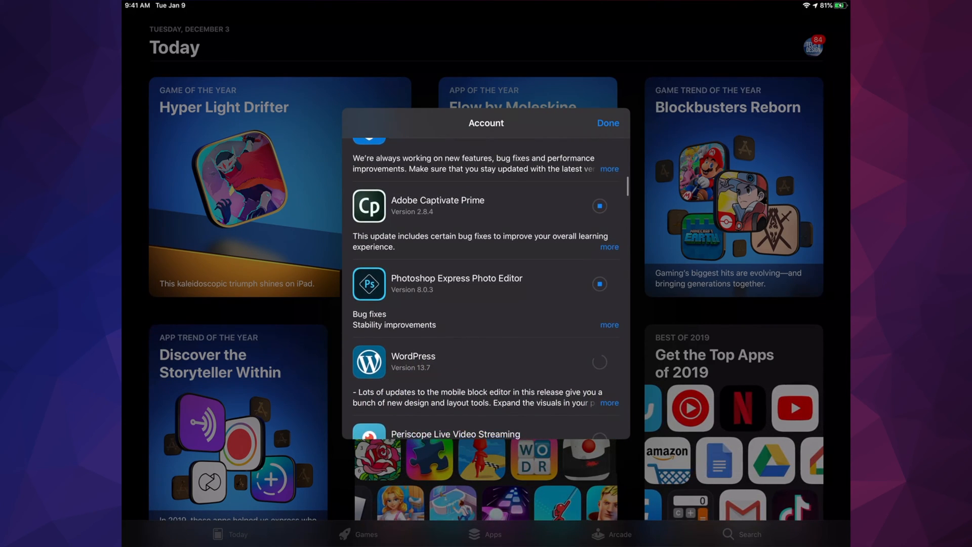
scroll("down", 3)
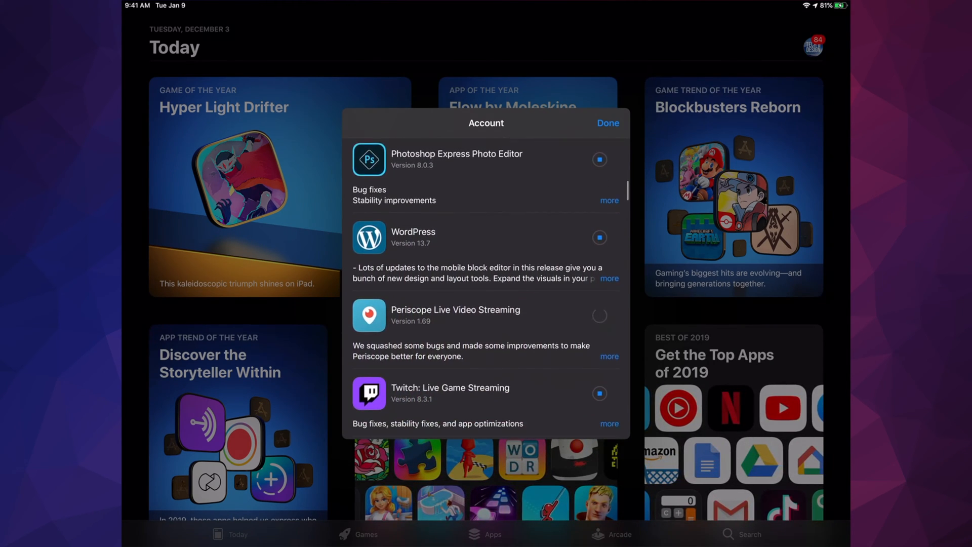
scroll("down", 3)
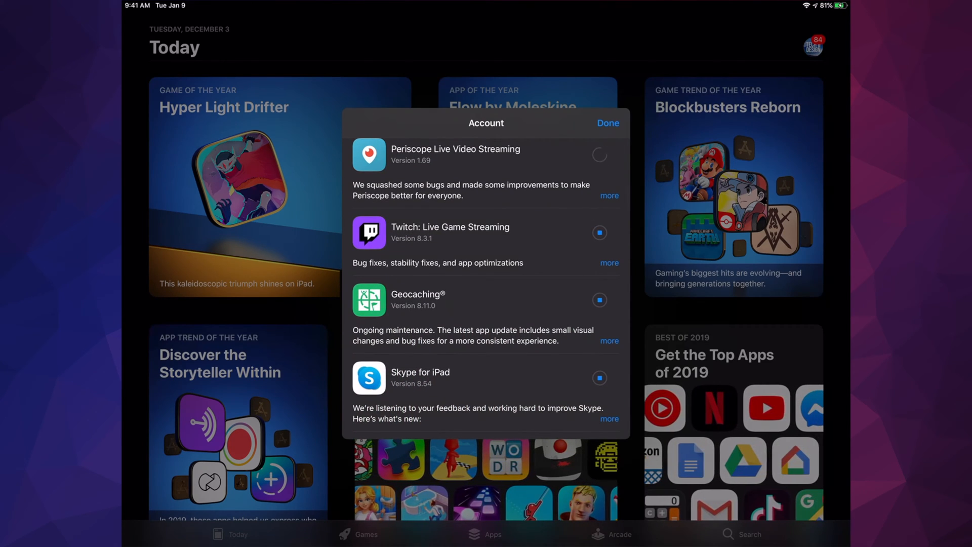
scroll("down", 3)
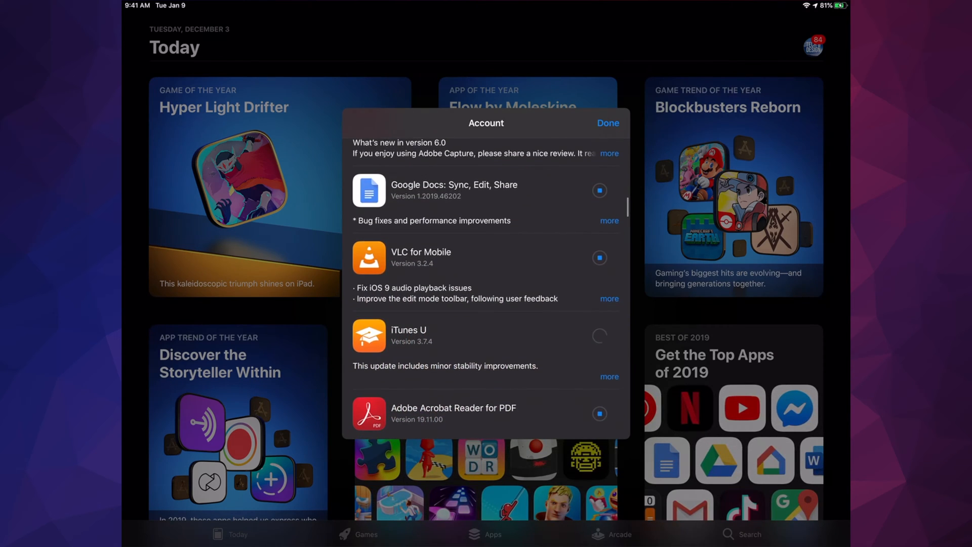
scroll("down", 3)
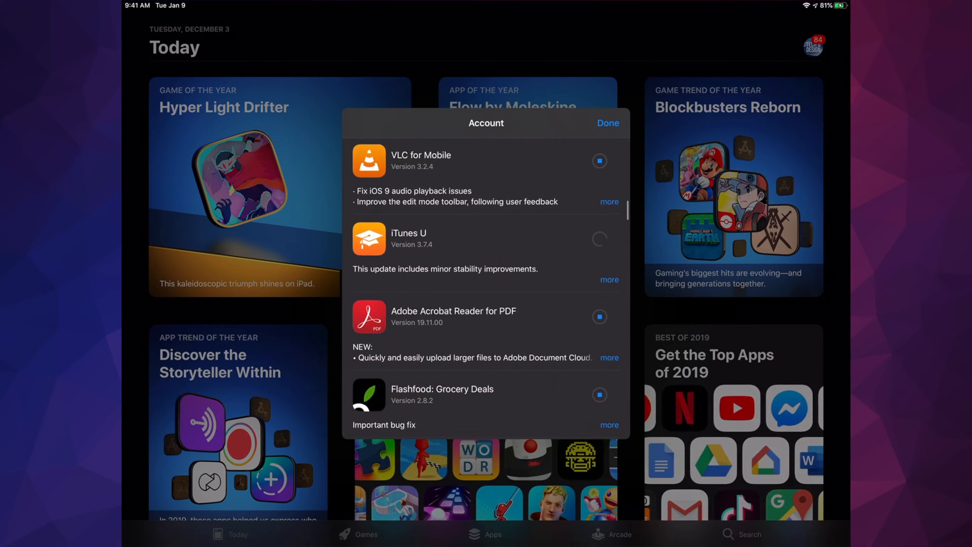
scroll("down", 3)
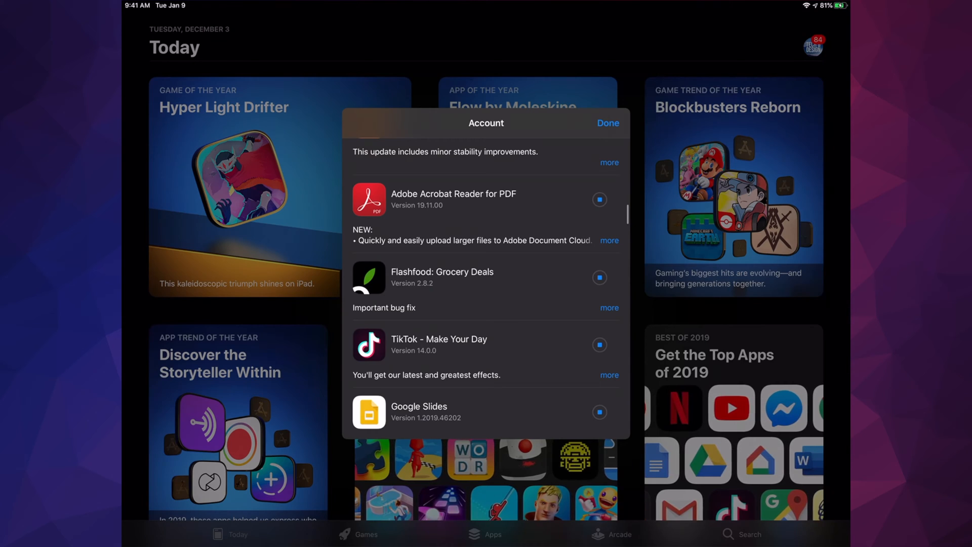
scroll("down", 3)
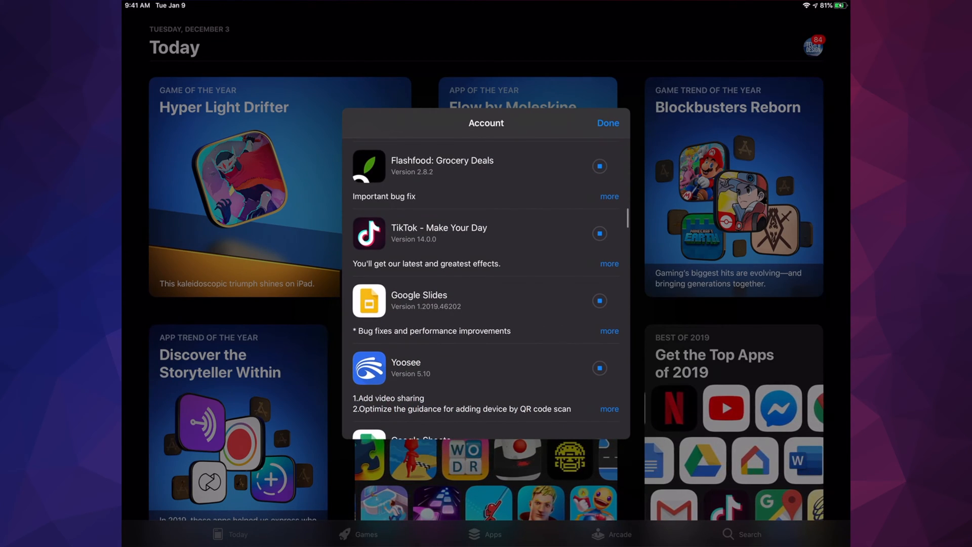
scroll("down", 3)
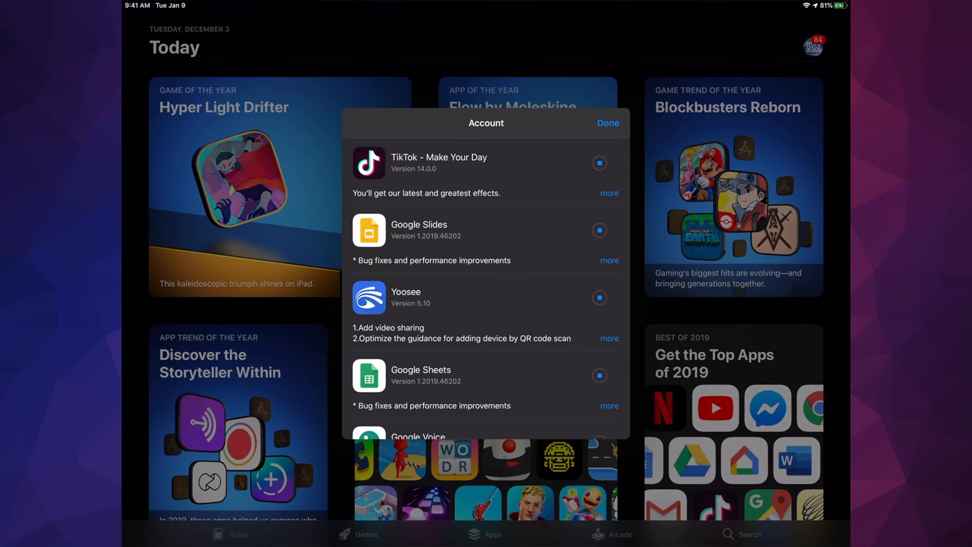
scroll("down", 3)
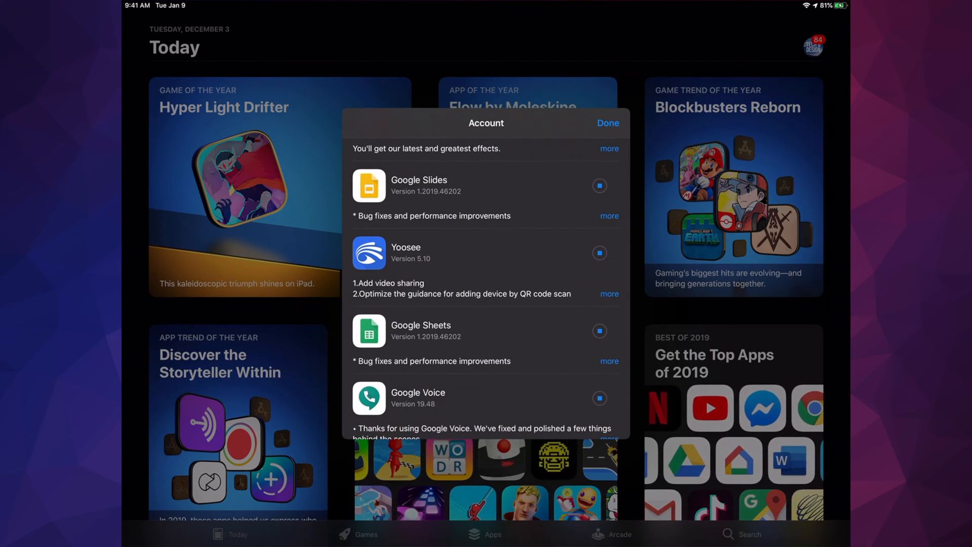
scroll("down", 3)
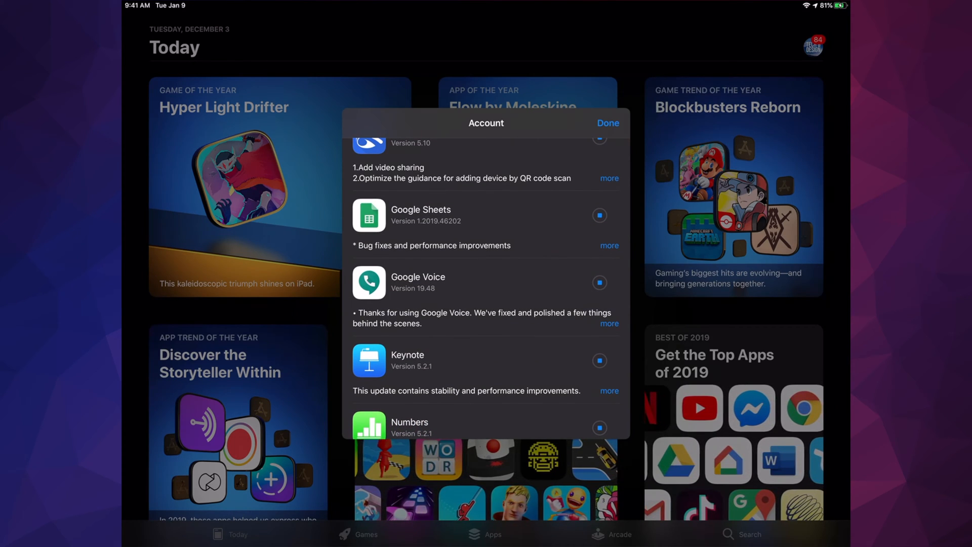
scroll("down", 3)
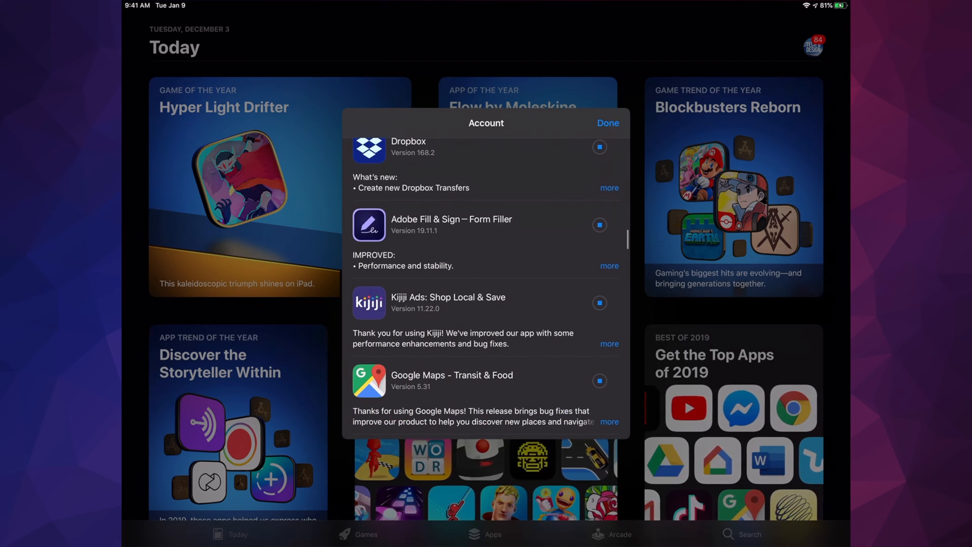
scroll("down", 3)
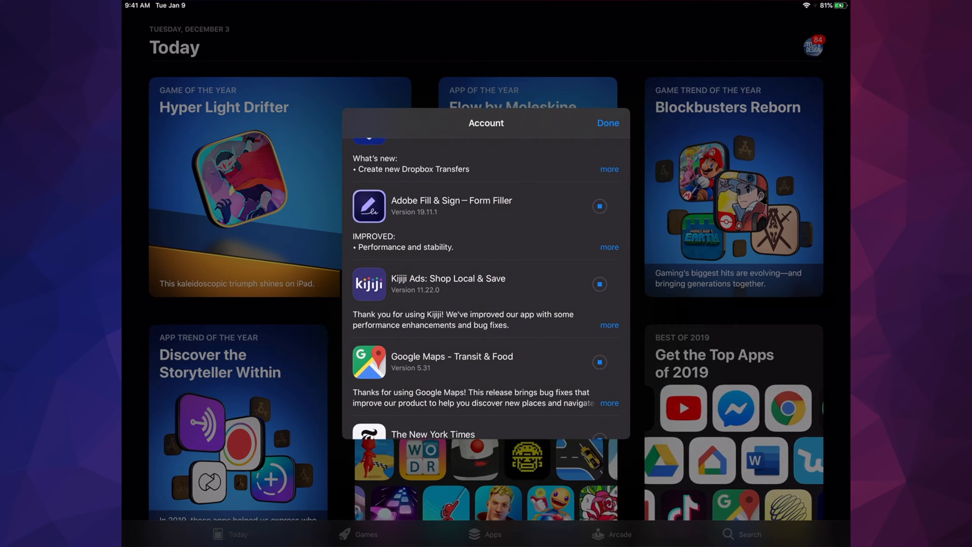
scroll("down", 3)
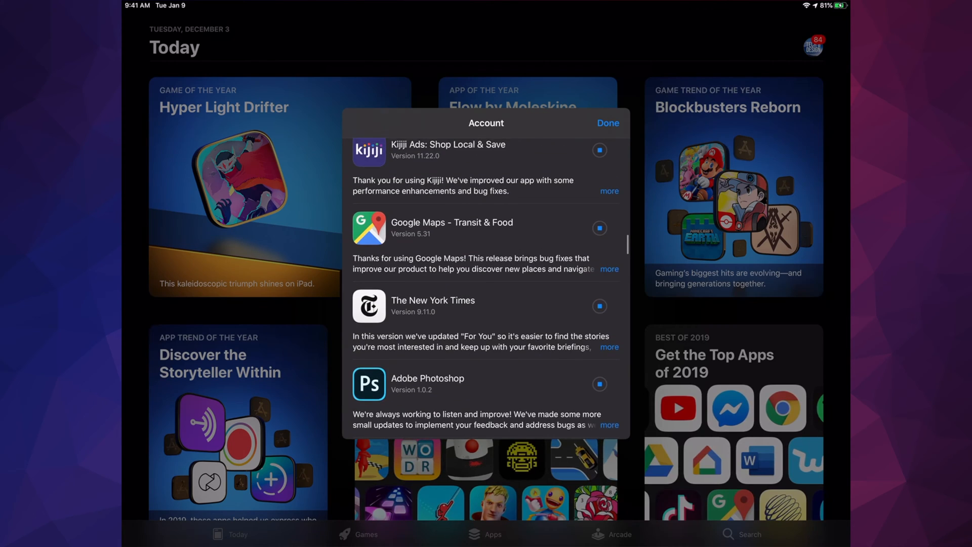
scroll("down", 3)
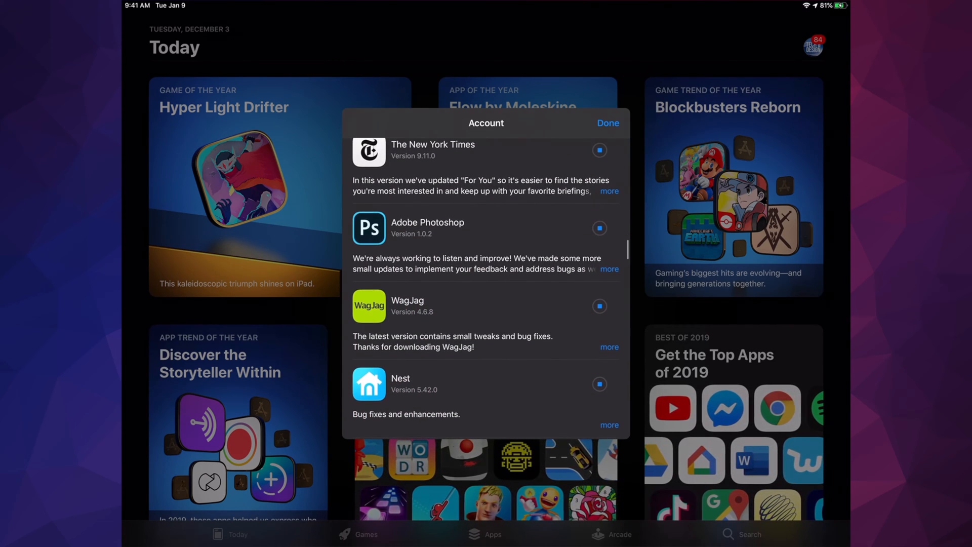
scroll("down", 3)
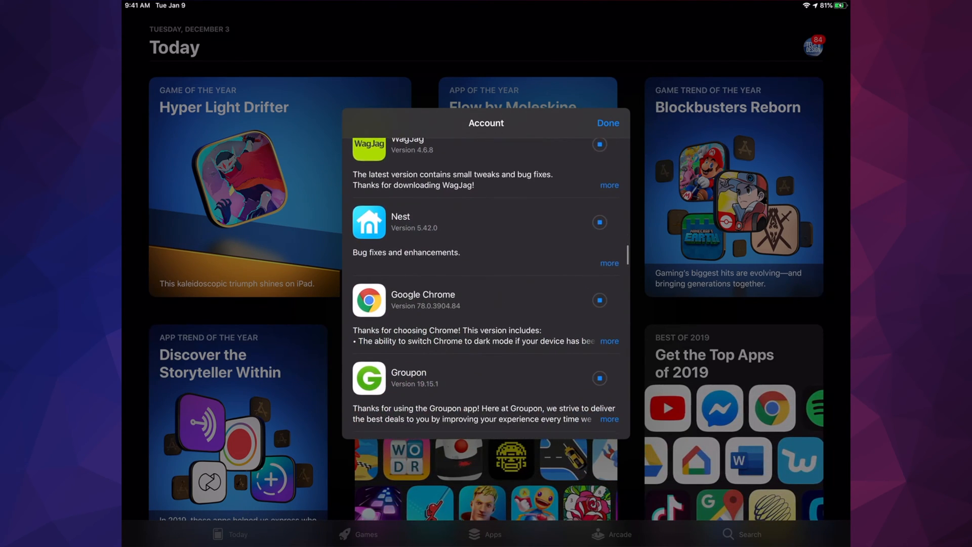
scroll("down", 3)
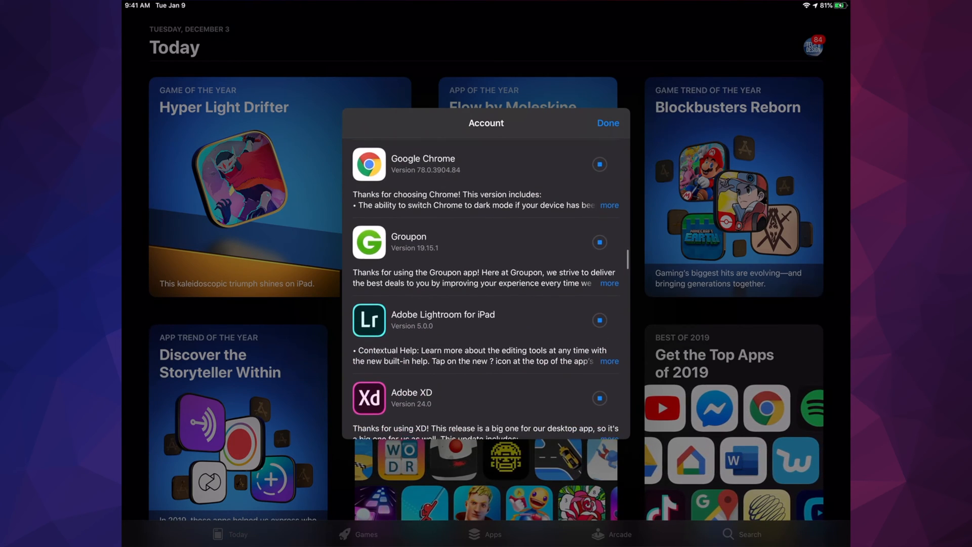
scroll("down", 3)
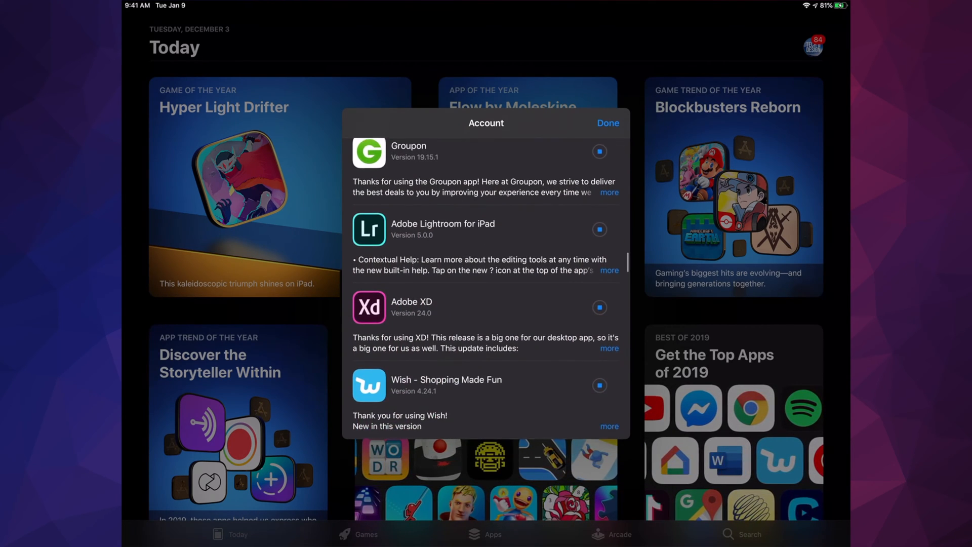
scroll("down", 3)
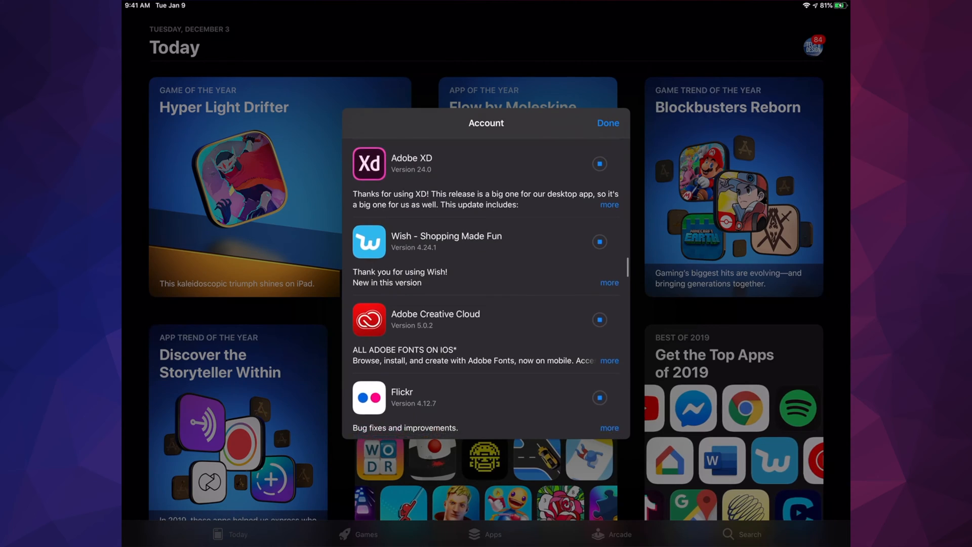
scroll("down", 3)
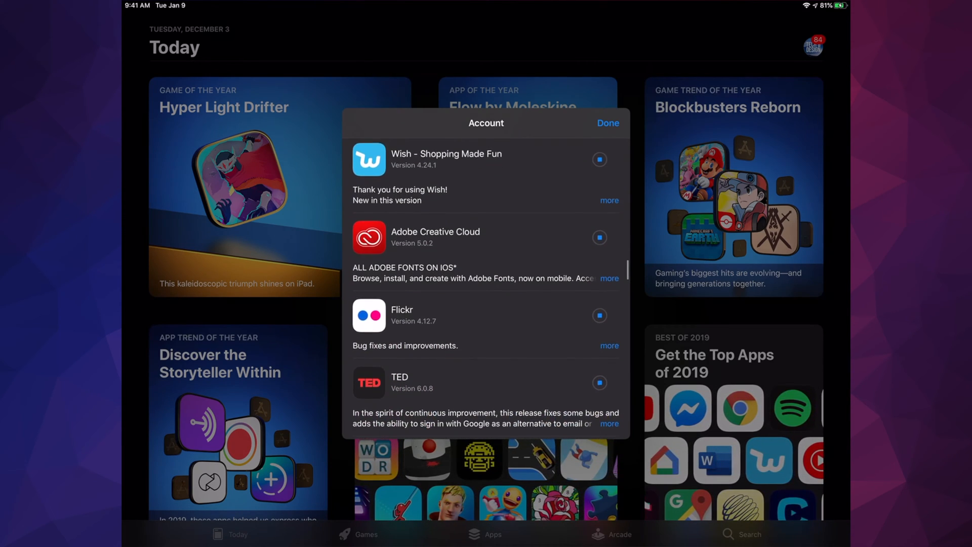
scroll("down", 3)
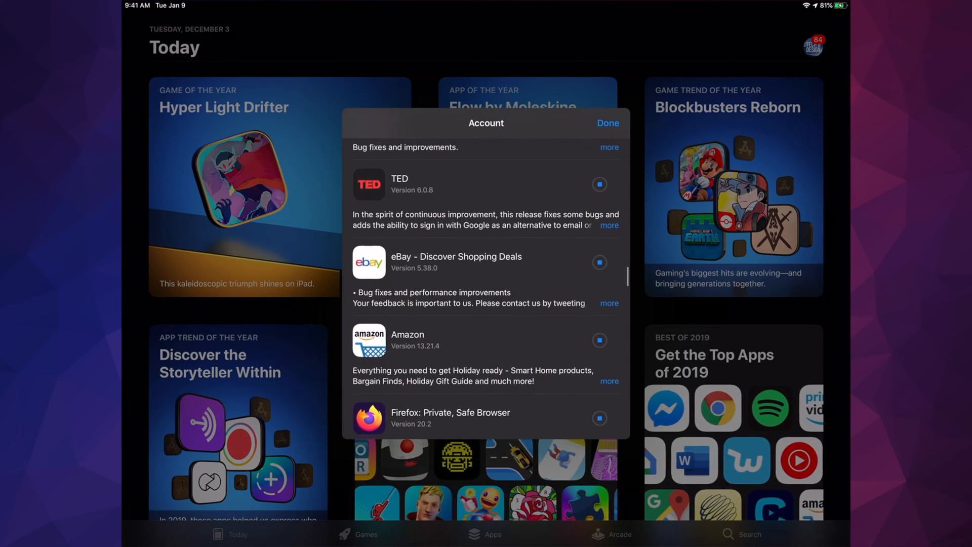
scroll("down", 3)
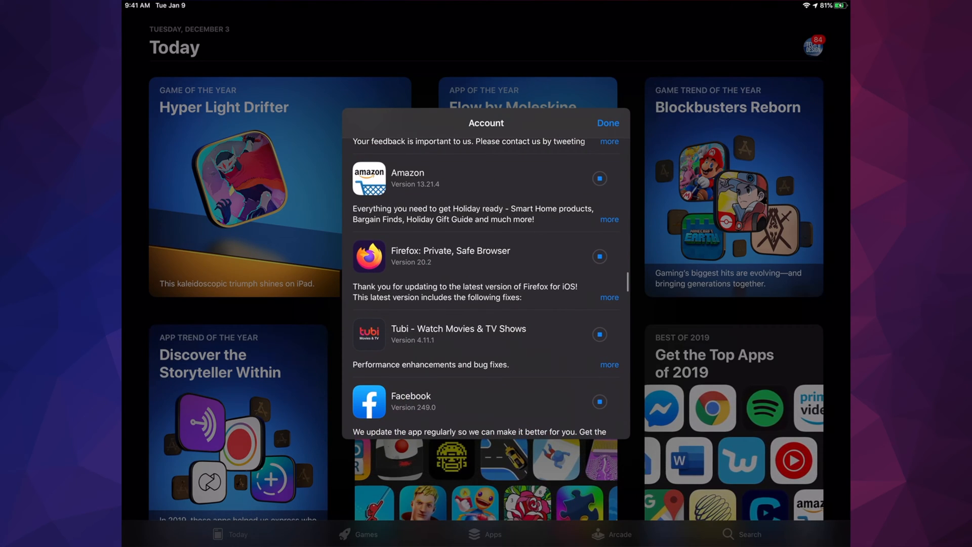
scroll("down", 3)
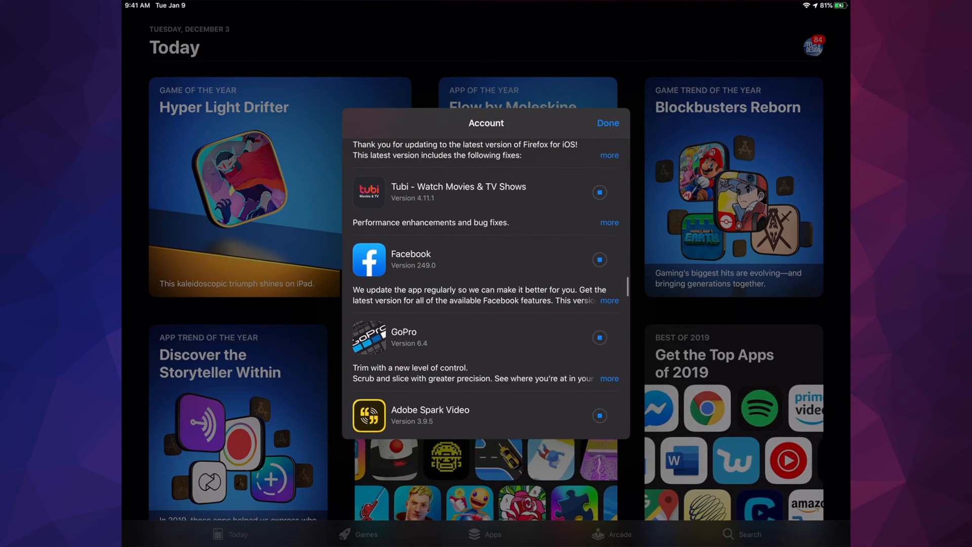
scroll("down", 3)
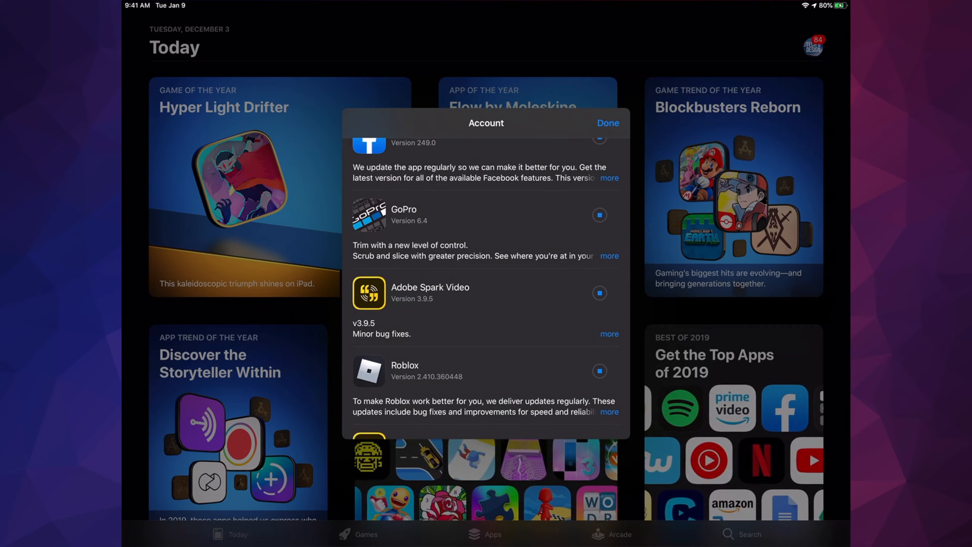
scroll("down", 3)
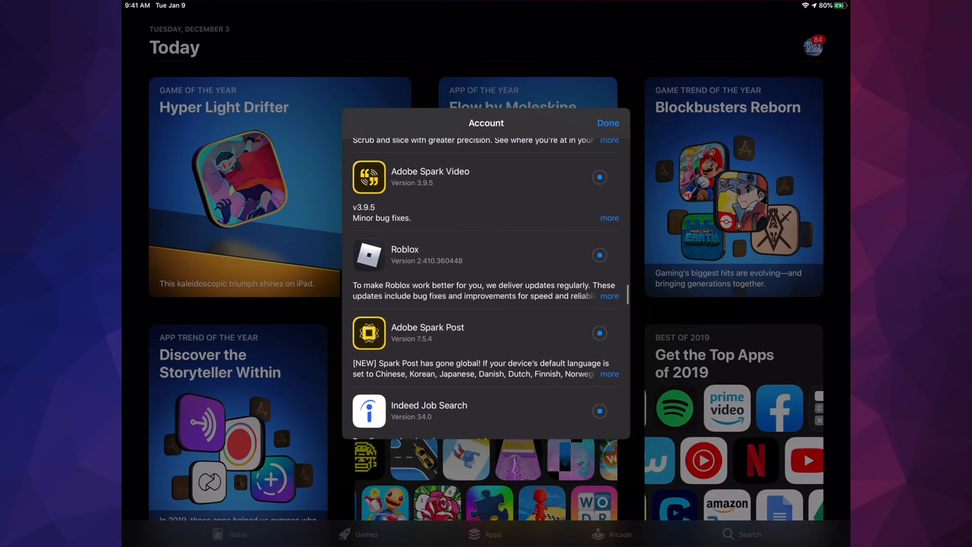
scroll("down", 3)
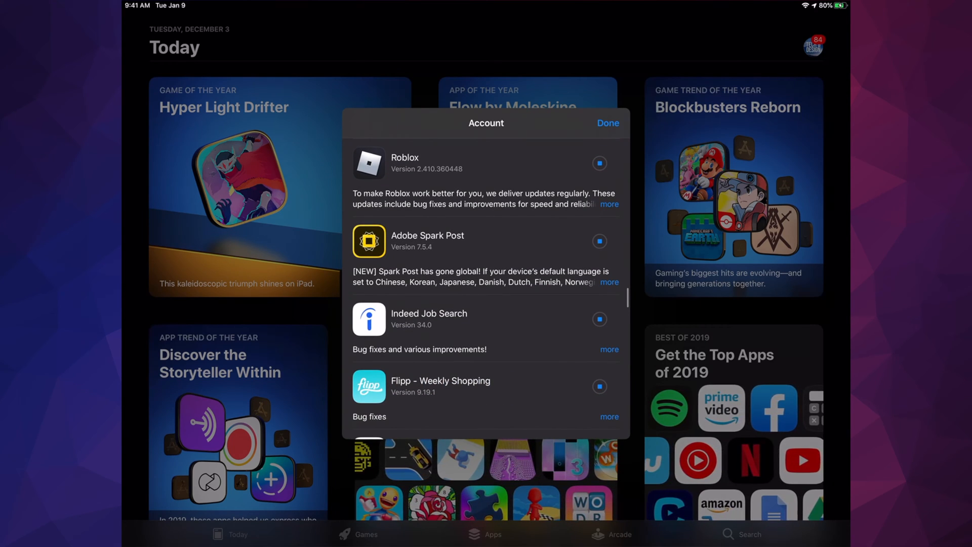
scroll("down", 3)
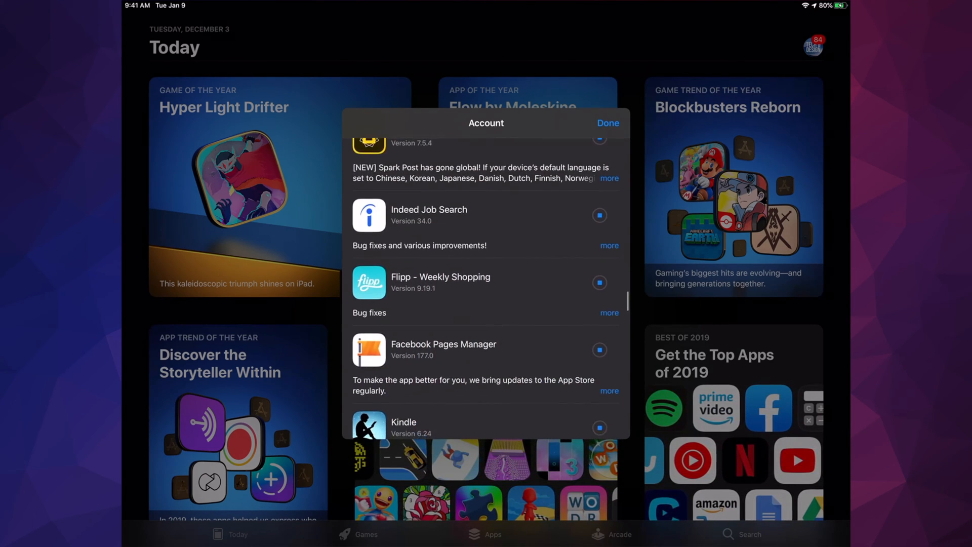
scroll("down", 3)
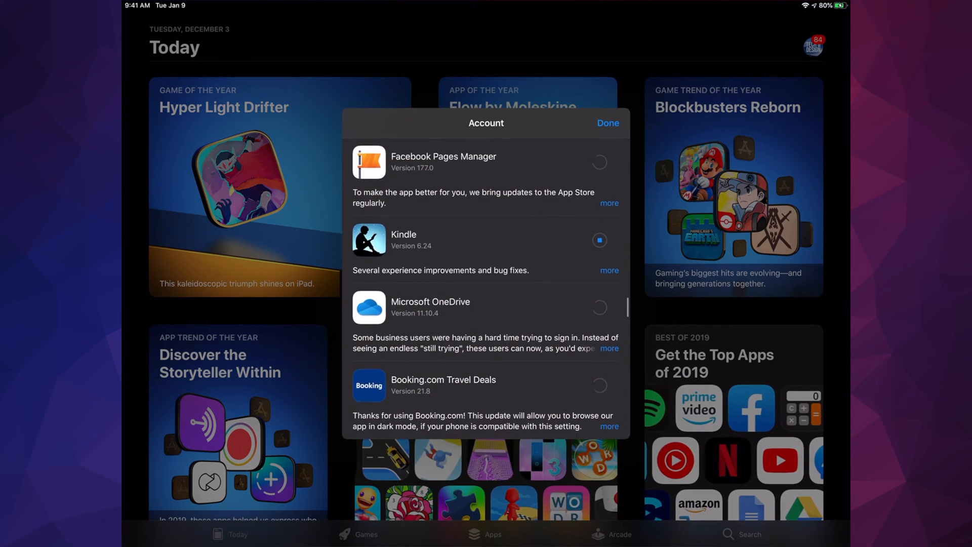
scroll("down", 3)
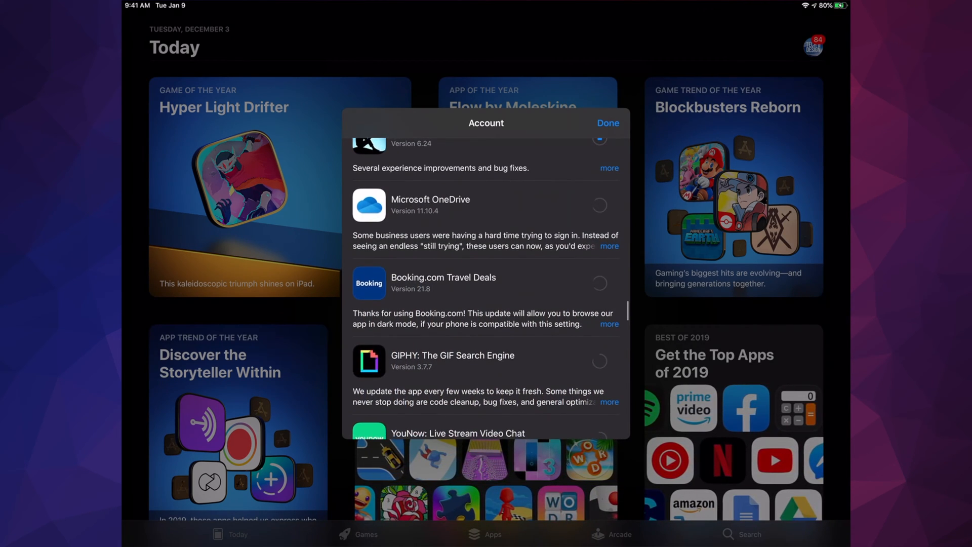
scroll("down", 3)
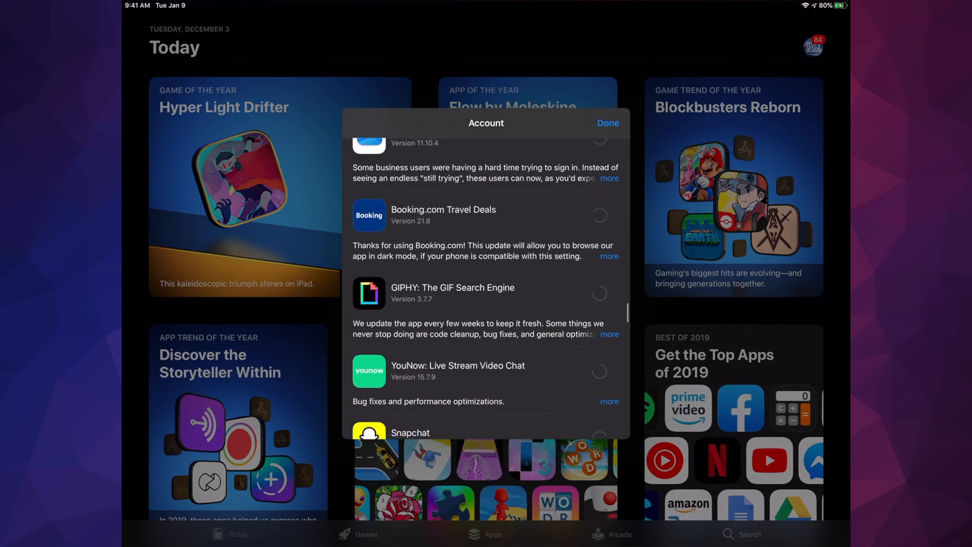
scroll("down", 3)
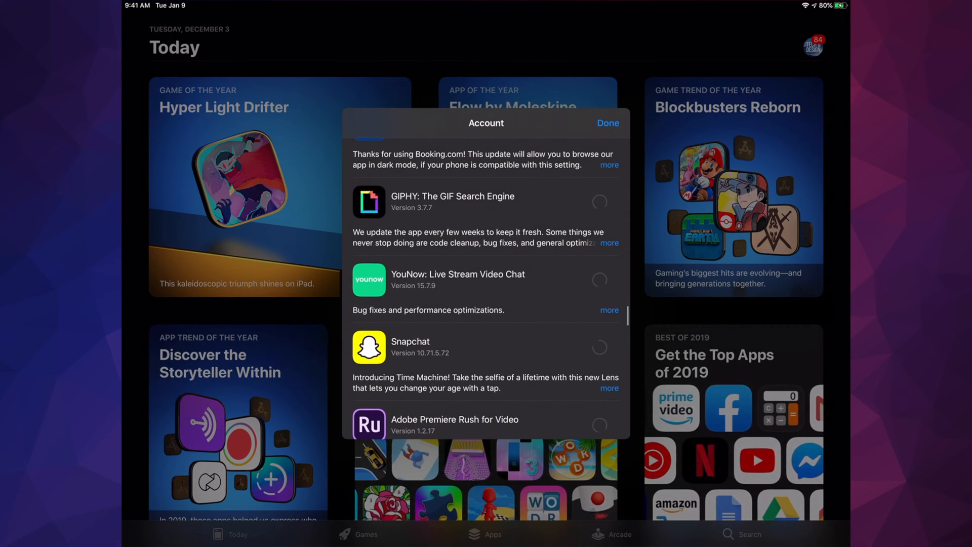
scroll("down", 3)
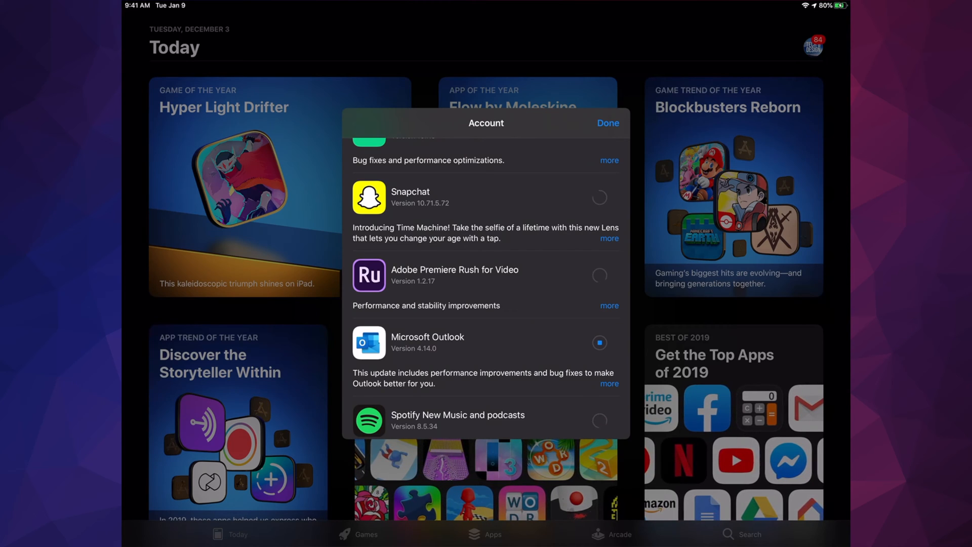
scroll("down", 3)
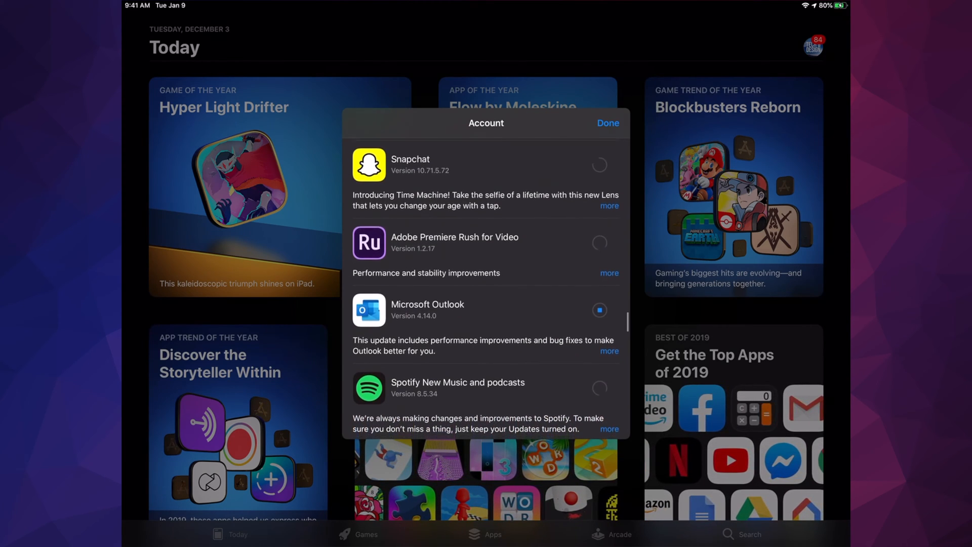
scroll("down", 3)
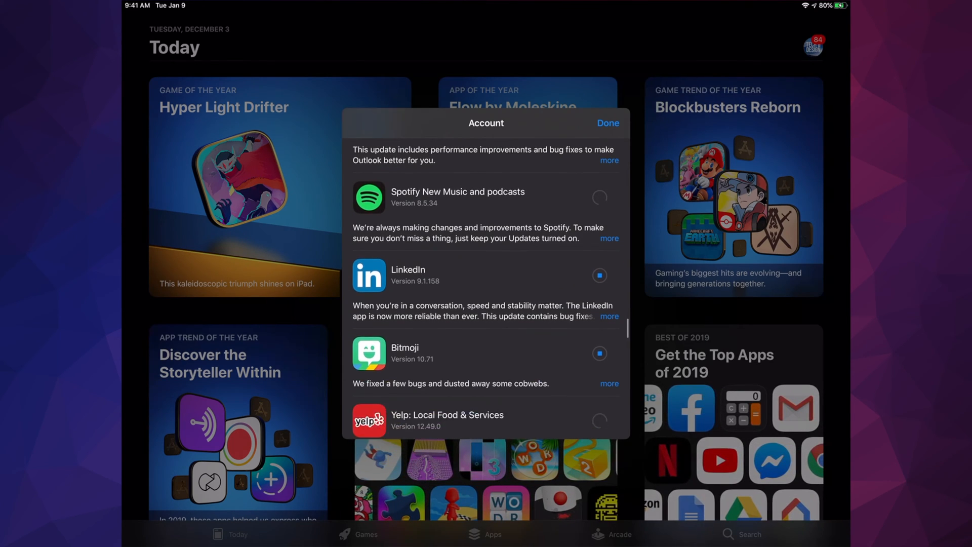
scroll("down", 3)
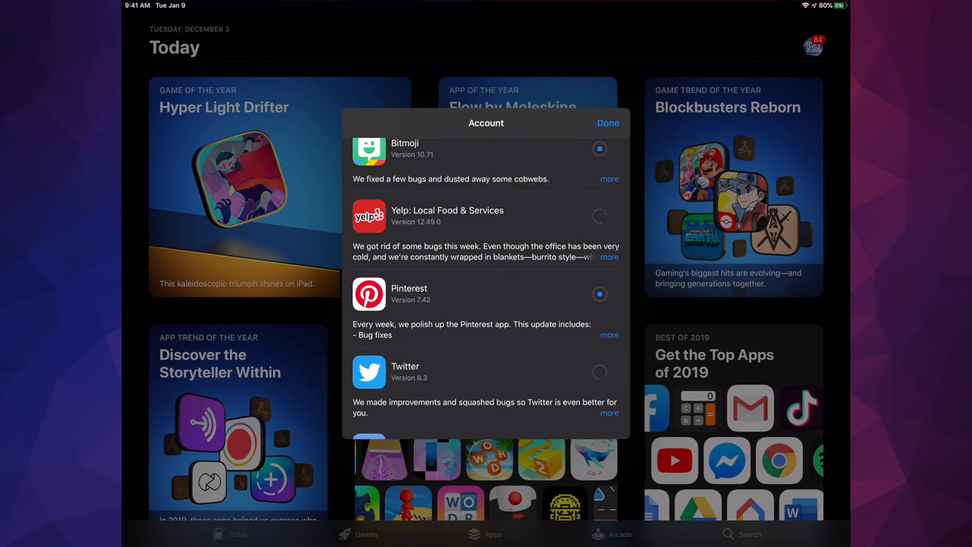
scroll("down", 3)
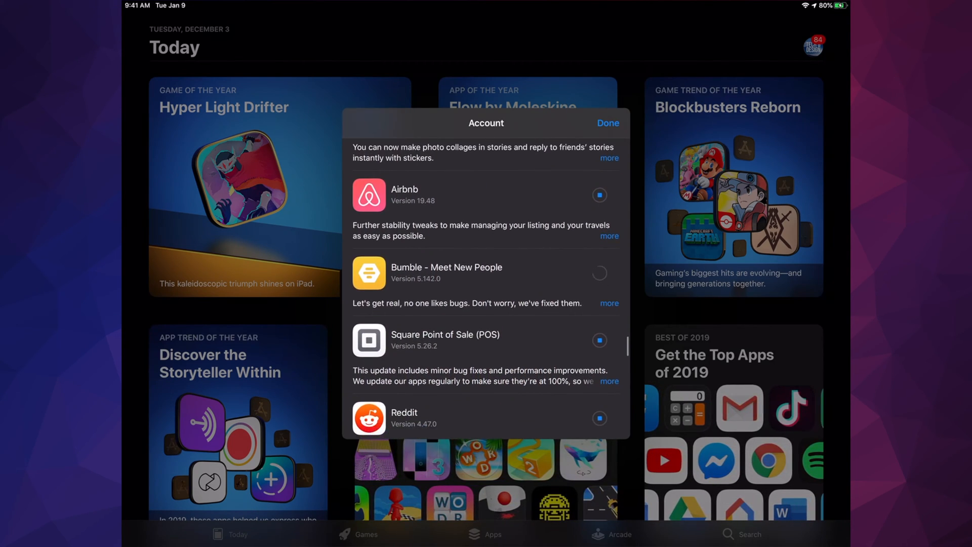
scroll("down", 3)
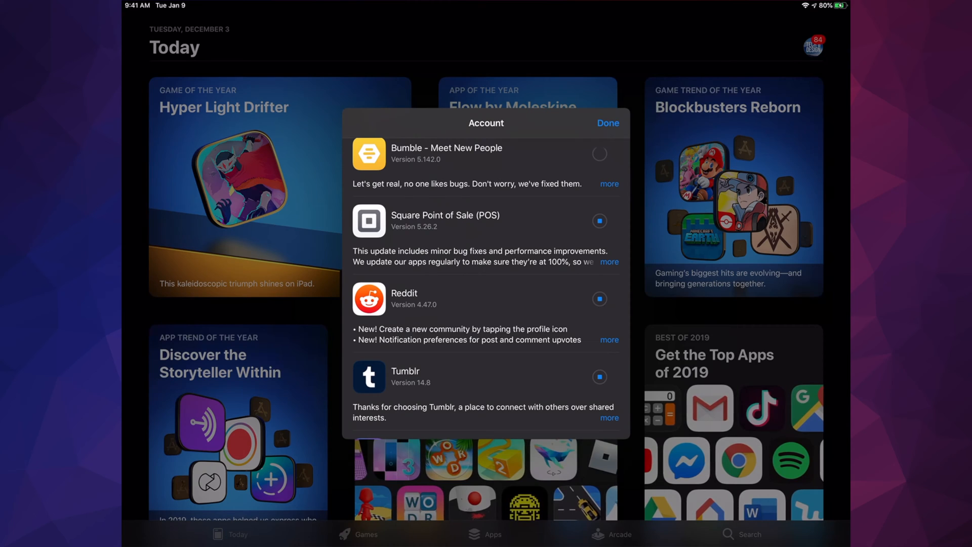
scroll("down", 3)
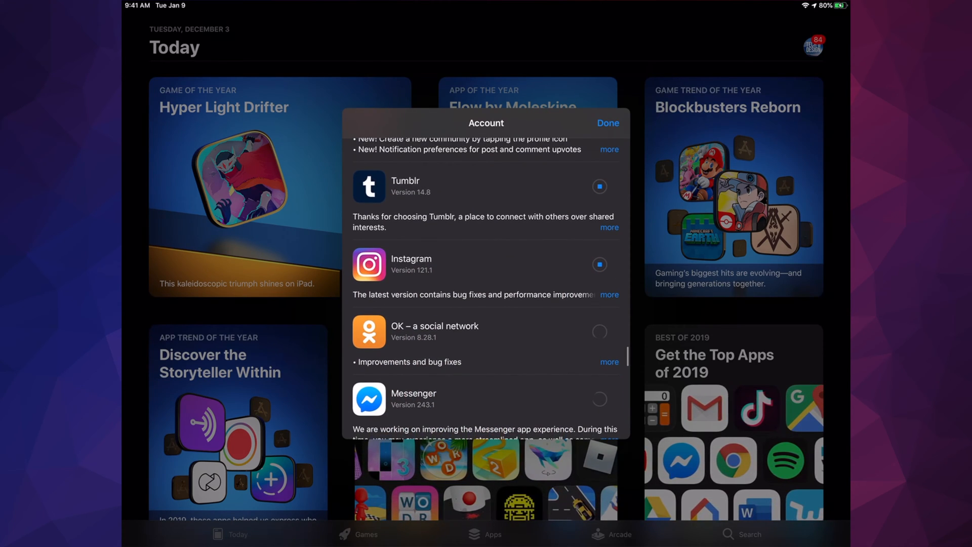
scroll("down", 3)
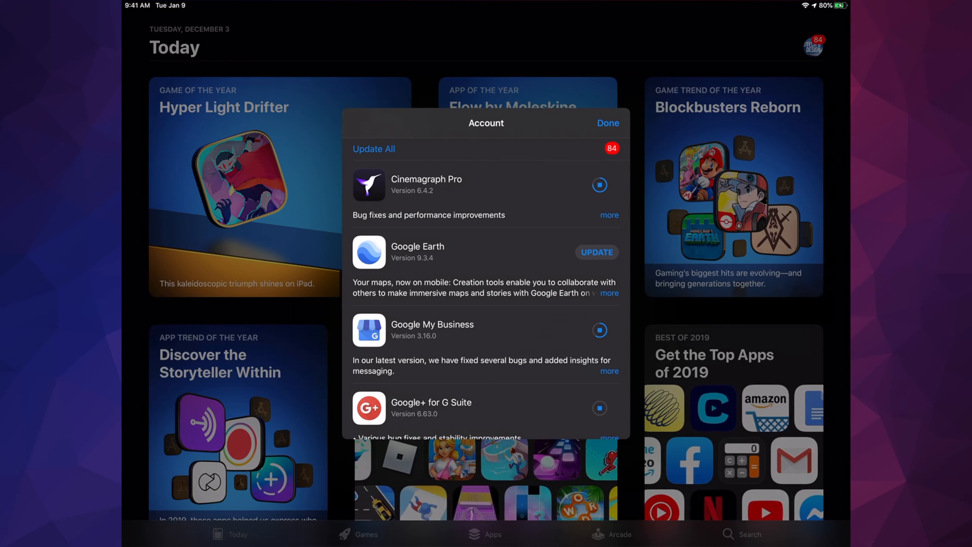
Step: Tap through the updating list until pending updates drop from 84 to 78
left_click(596, 252)
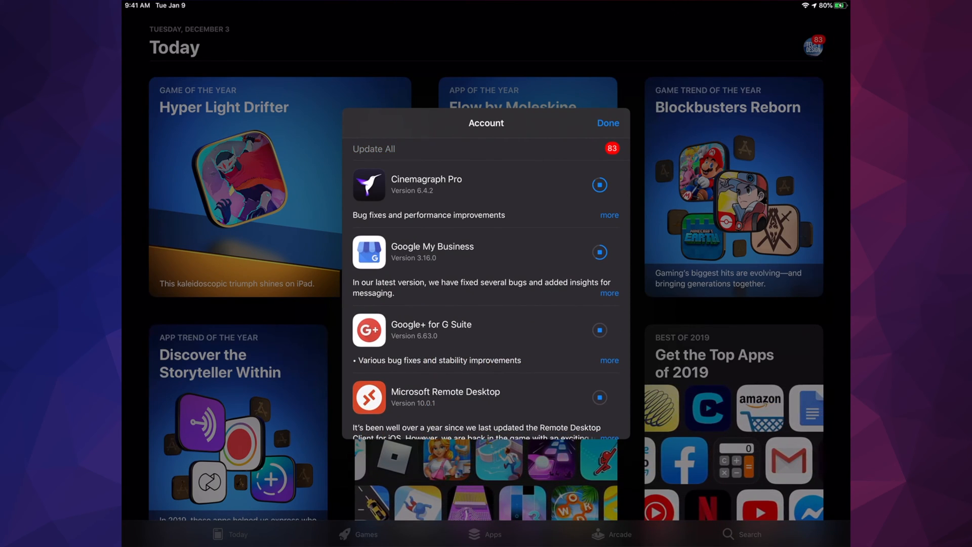
left_click(599, 184)
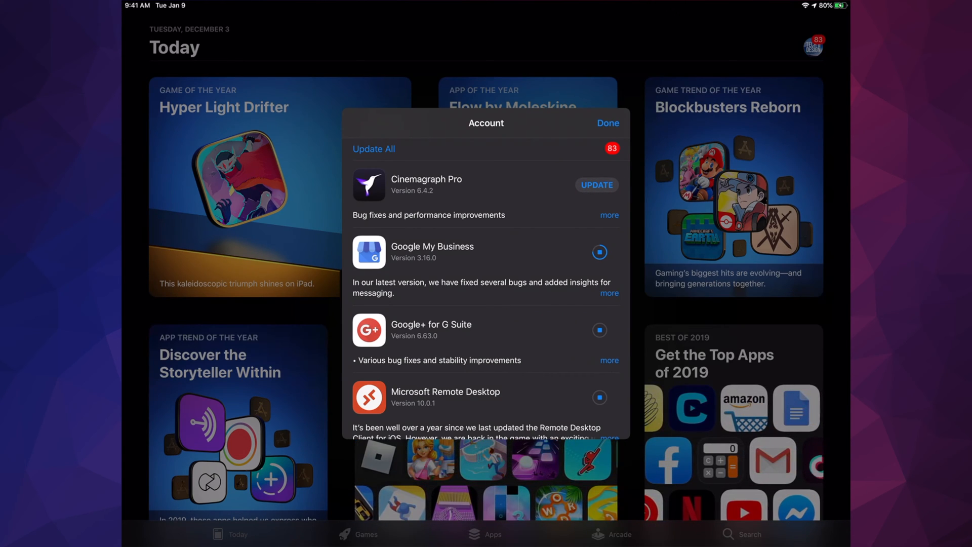
left_click(596, 185)
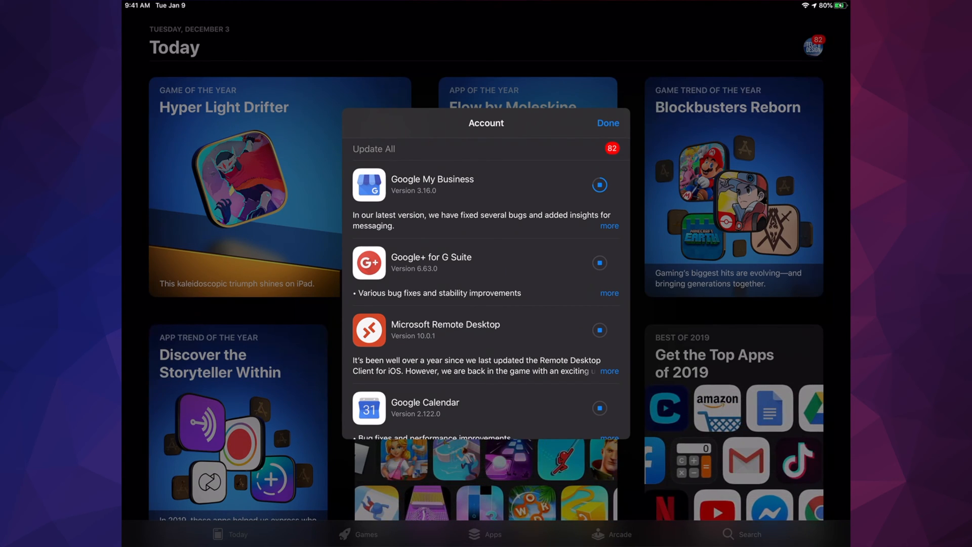
left_click(599, 185)
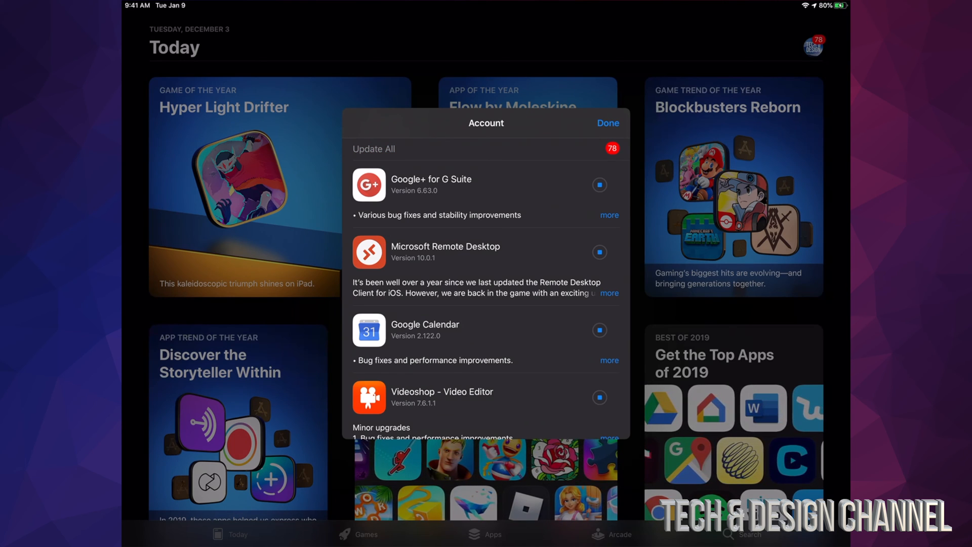
scroll("down", 3)
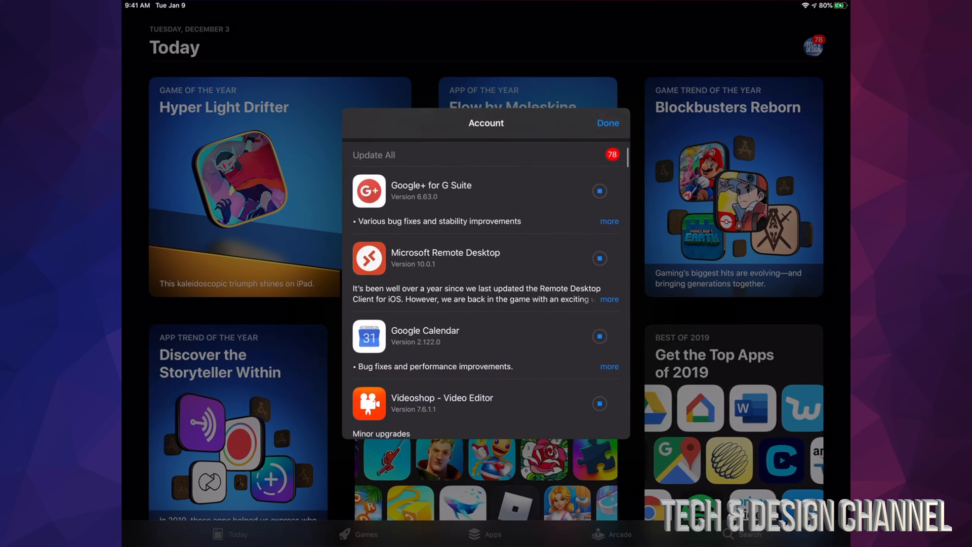
scroll("down", 3)
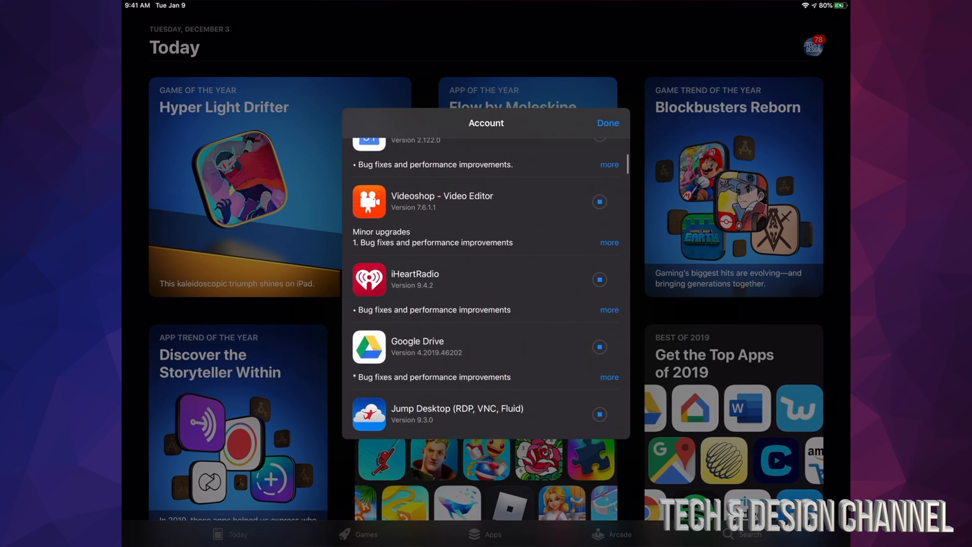
scroll("down", 3)
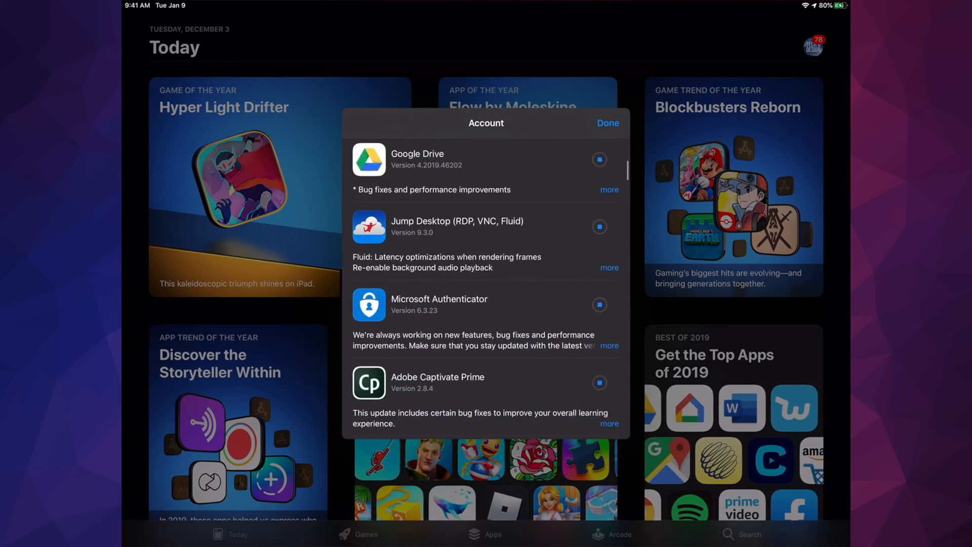